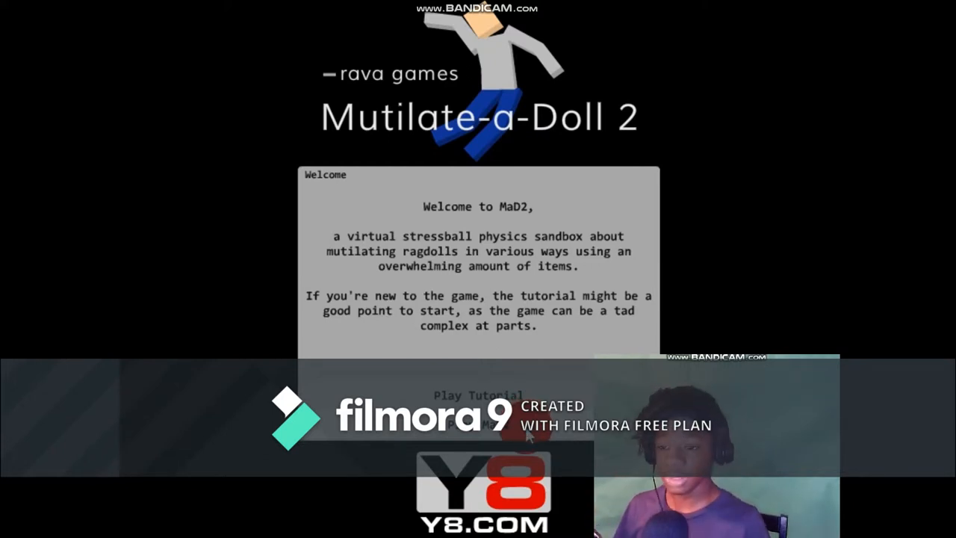
# Step: Dismiss the Welcome dialog to load the sandbox with the default ragdoll
pyautogui.click(544, 278)
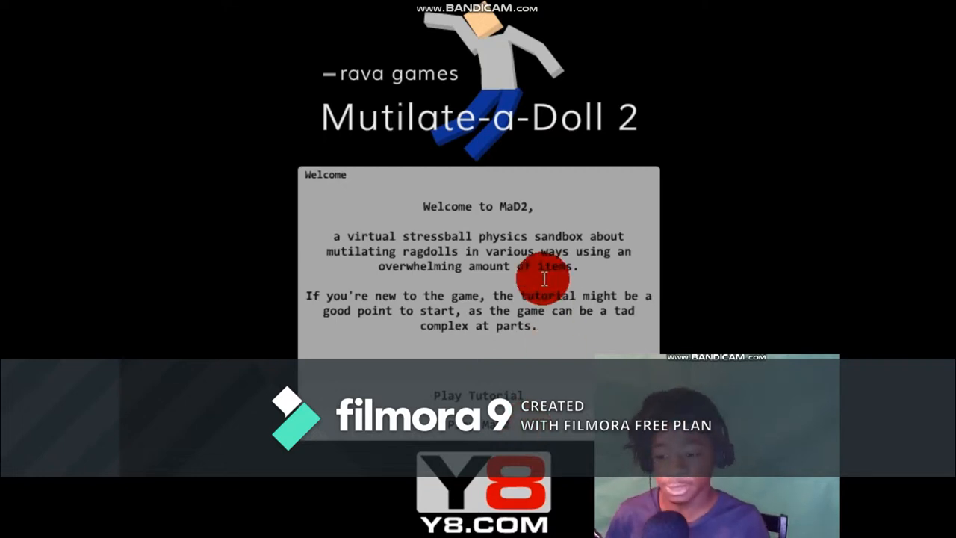
pyautogui.moveTo(349, 236)
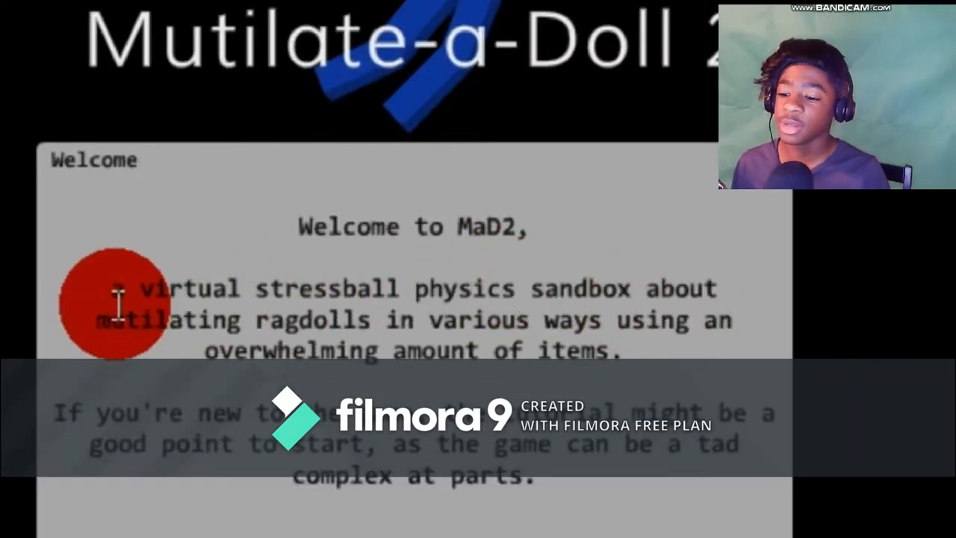
pyautogui.moveTo(645, 299)
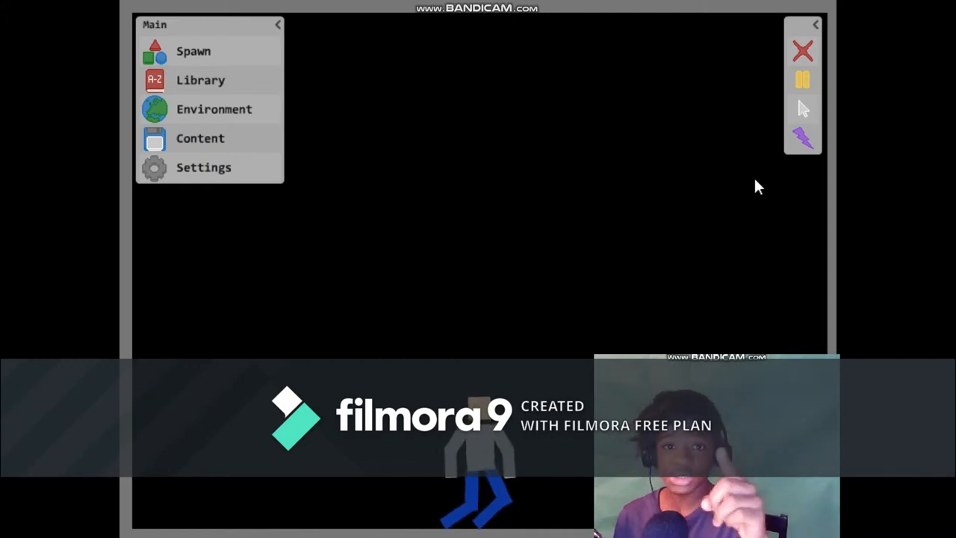
# Step: Show the Powers panel listing Flame, Frost, Shock and Void
pyautogui.click(215, 109)
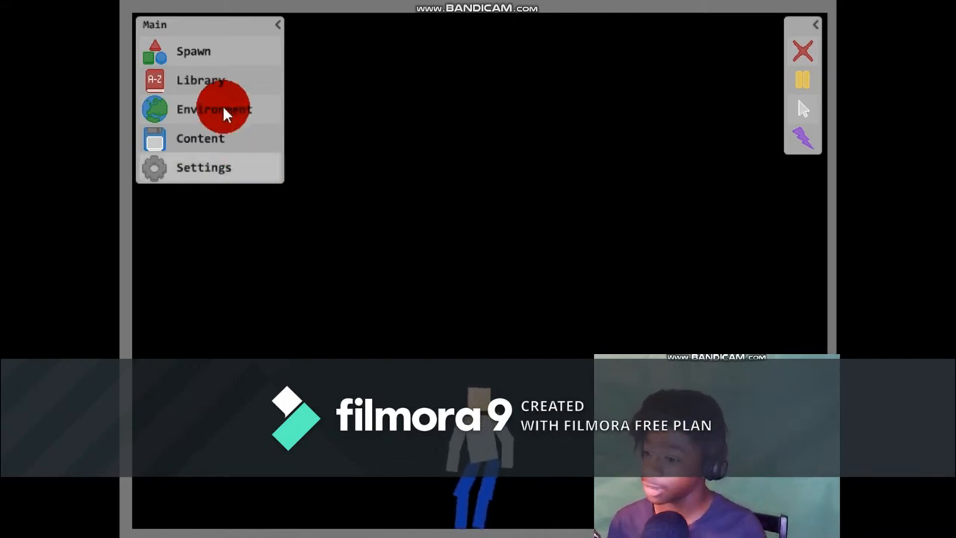
pyautogui.click(803, 138)
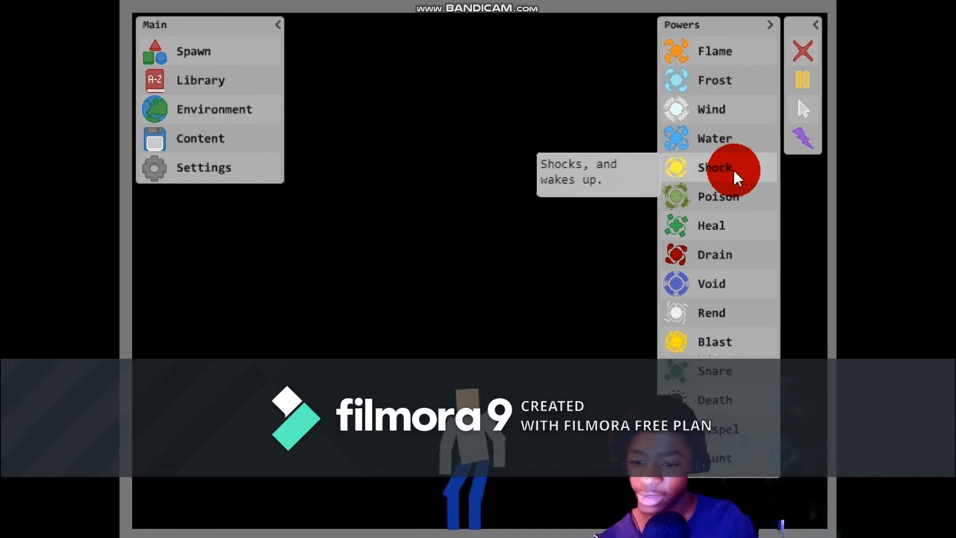
pyautogui.moveTo(711, 257)
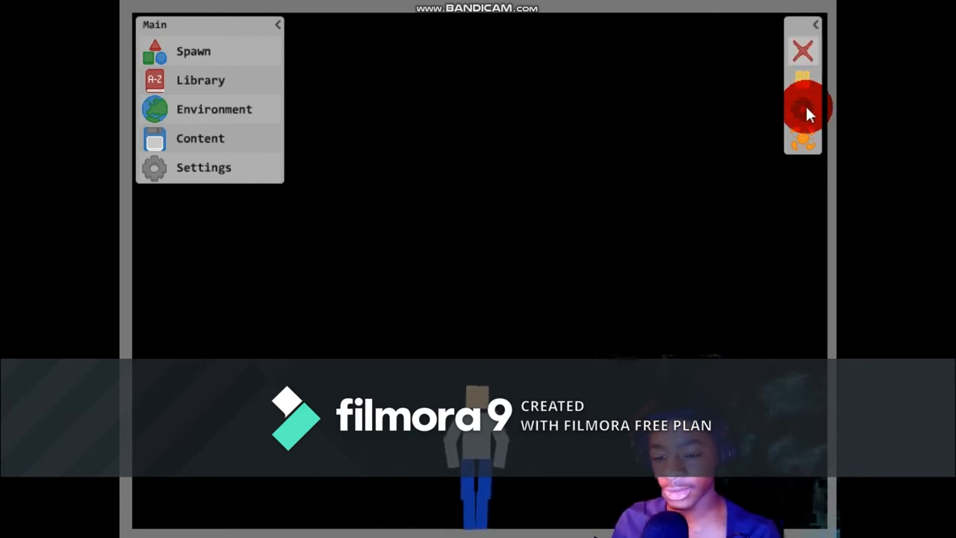
# Step: Strike the ragdoll with Void and other powers, then reset it to a fresh standing doll
pyautogui.click(804, 105)
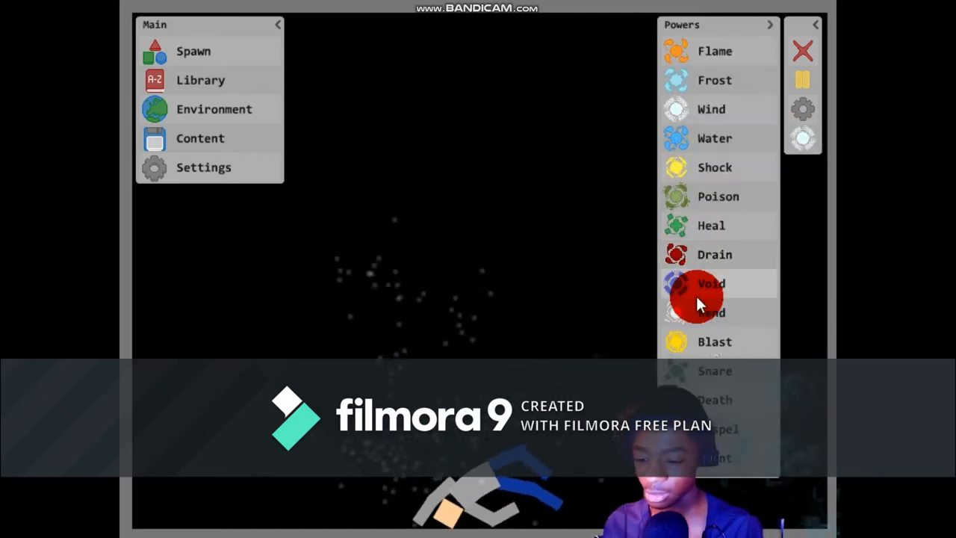
pyautogui.moveTo(710, 254)
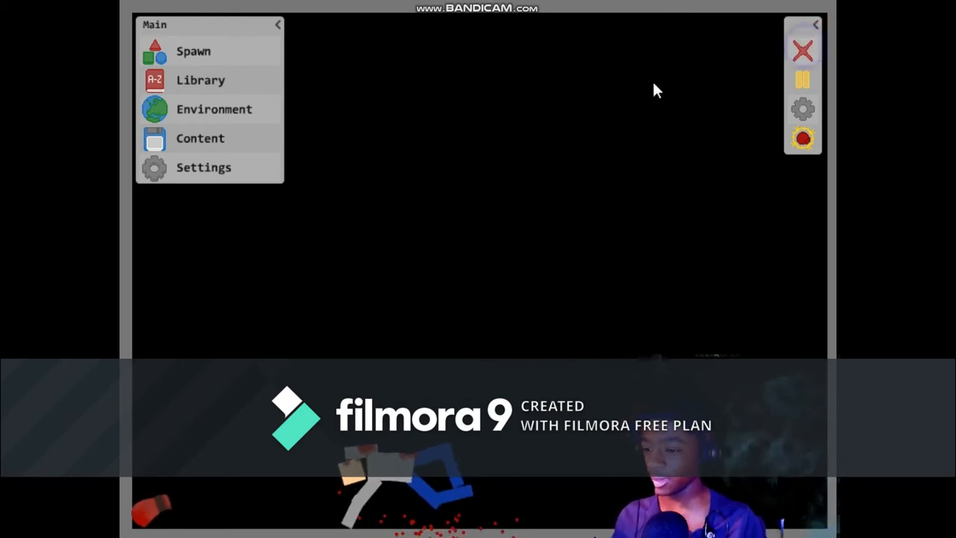
pyautogui.click(200, 81)
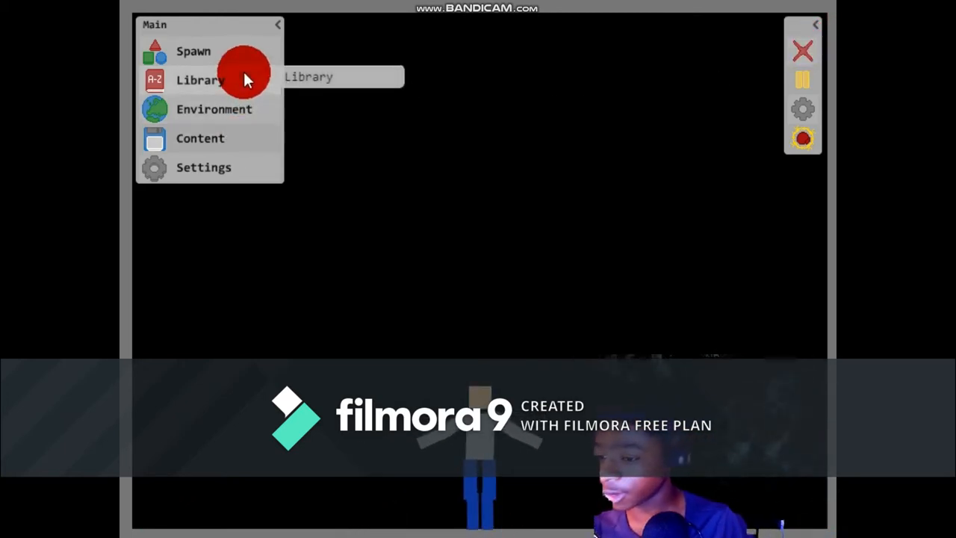
# Step: Spawn a long grey beam from the Library onto the ragdoll and return to the default toolbar
pyautogui.click(200, 81)
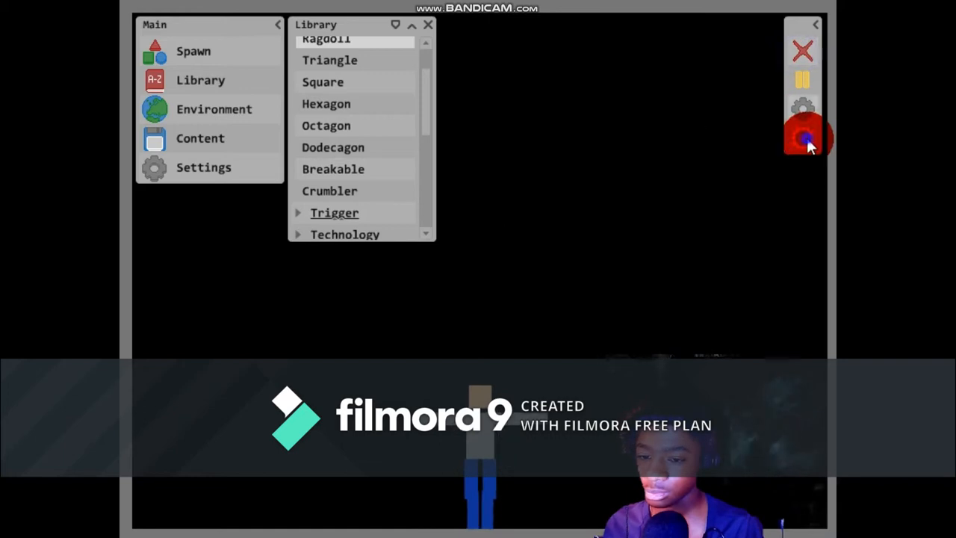
pyautogui.click(803, 137)
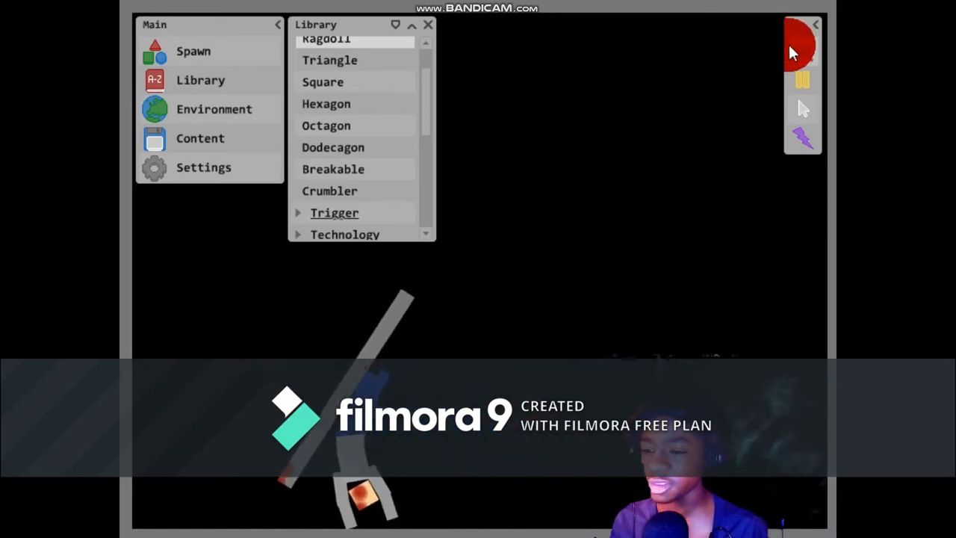
# Step: Clear the fallen beam, topple a tall bar on the ragdoll and launch it with a Boost Field
pyautogui.click(801, 51)
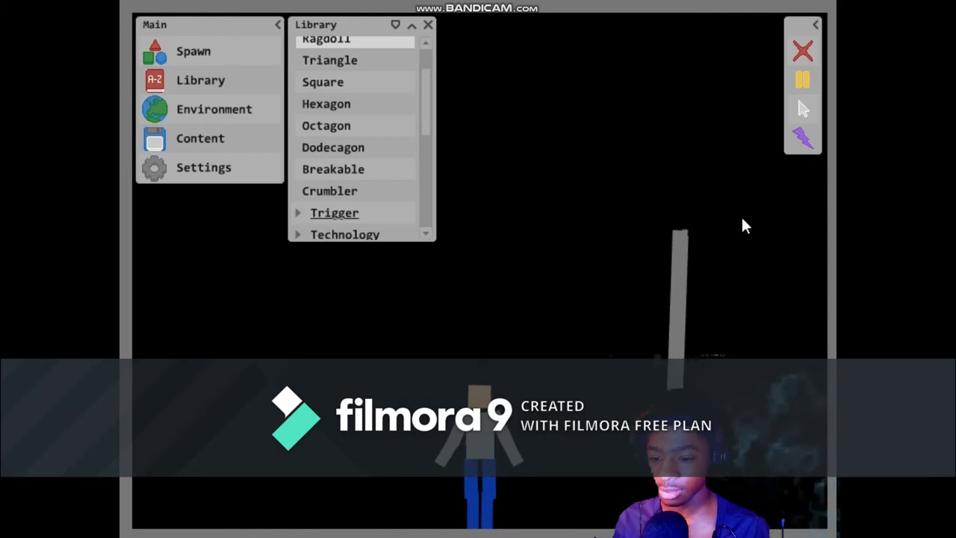
pyautogui.click(801, 80)
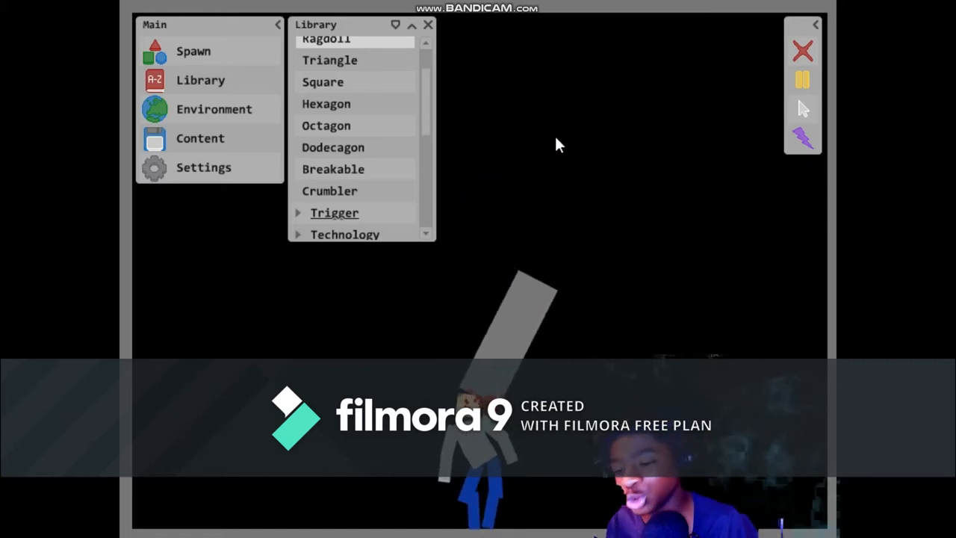
pyautogui.click(801, 59)
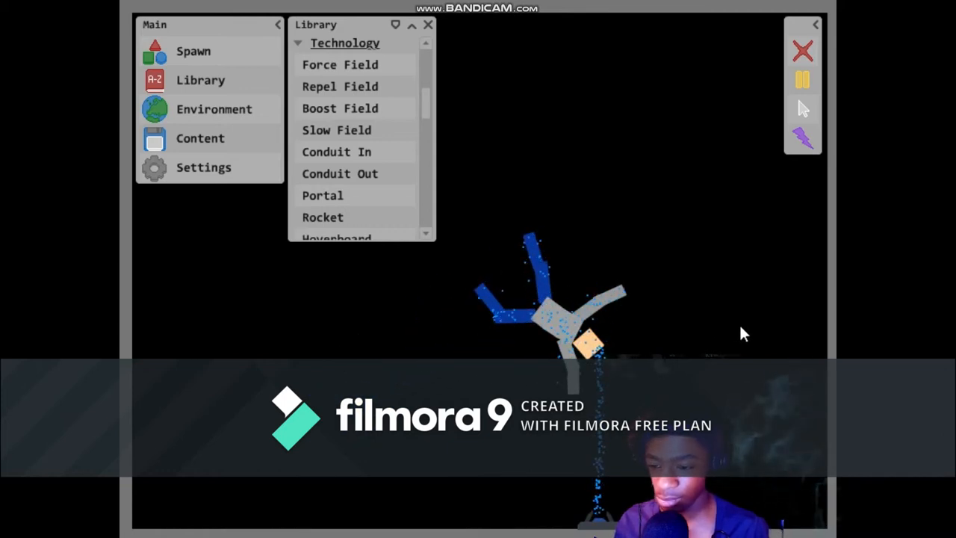
pyautogui.moveTo(801, 51)
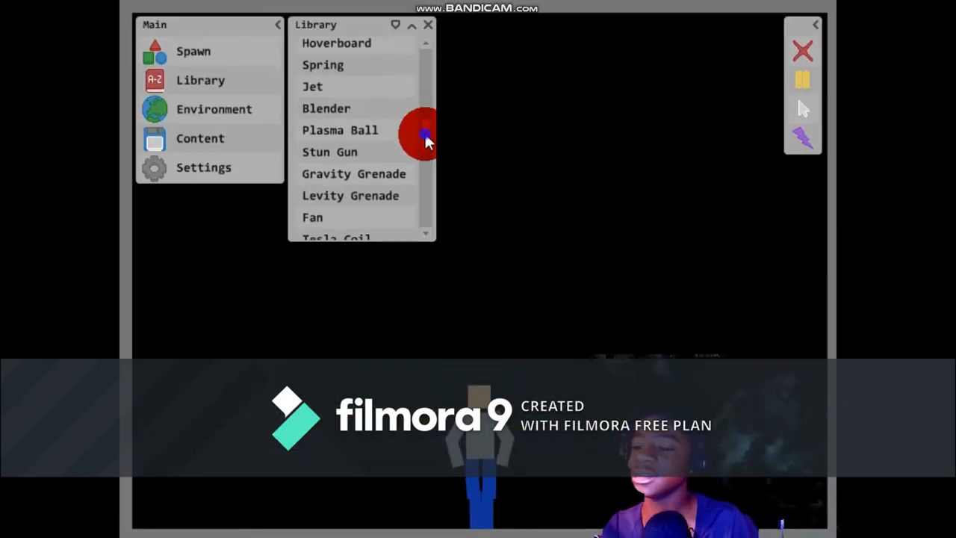
# Step: Scroll the Technology list down past Turret, Cattle Prod and Powder Field to Medical
pyautogui.scroll(-3)
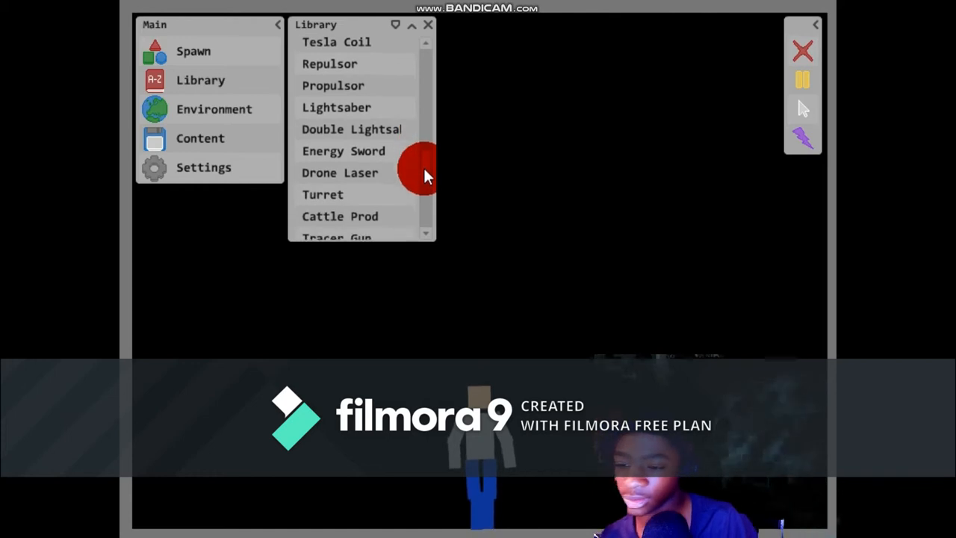
pyautogui.scroll(-3)
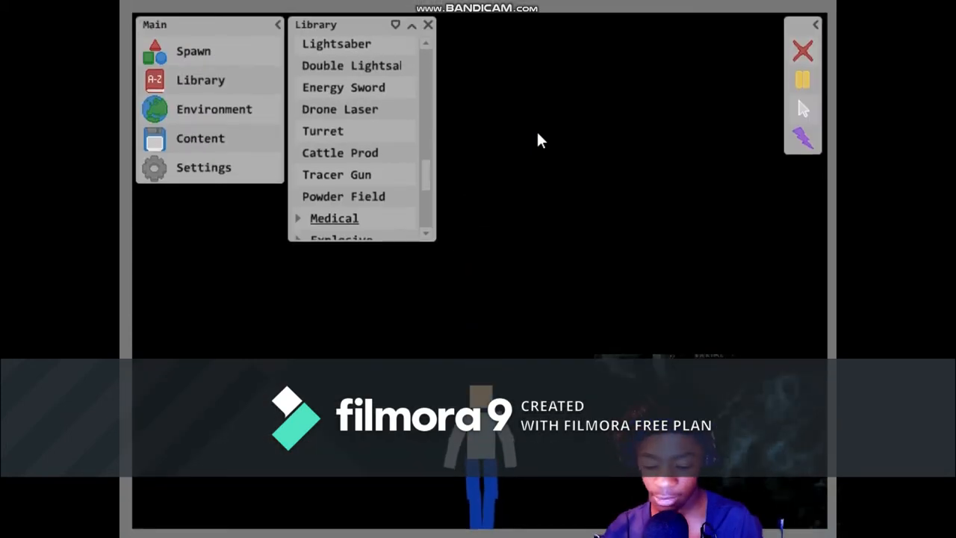
# Step: Place a Turret aimed at the ragdoll and run the simulation so it shoots the doll apart
pyautogui.click(356, 179)
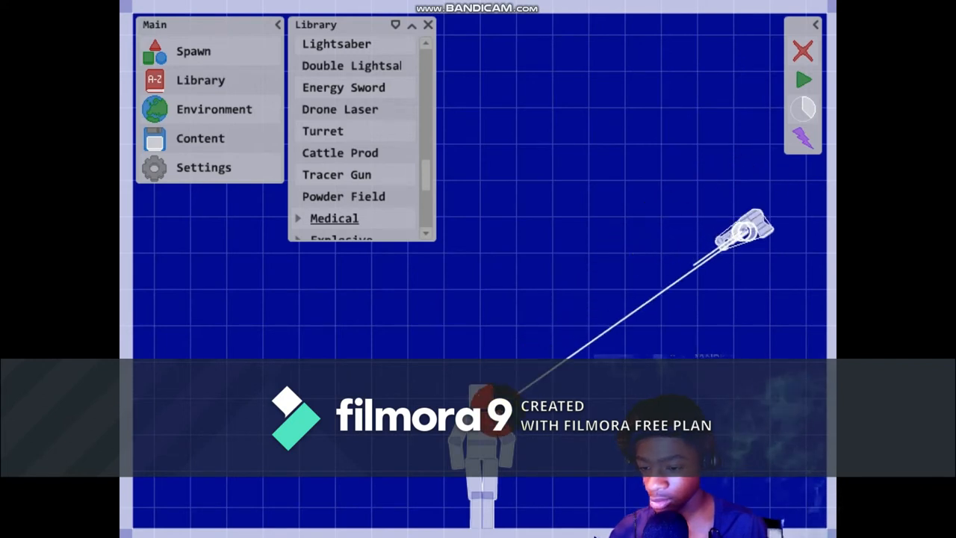
pyautogui.click(804, 120)
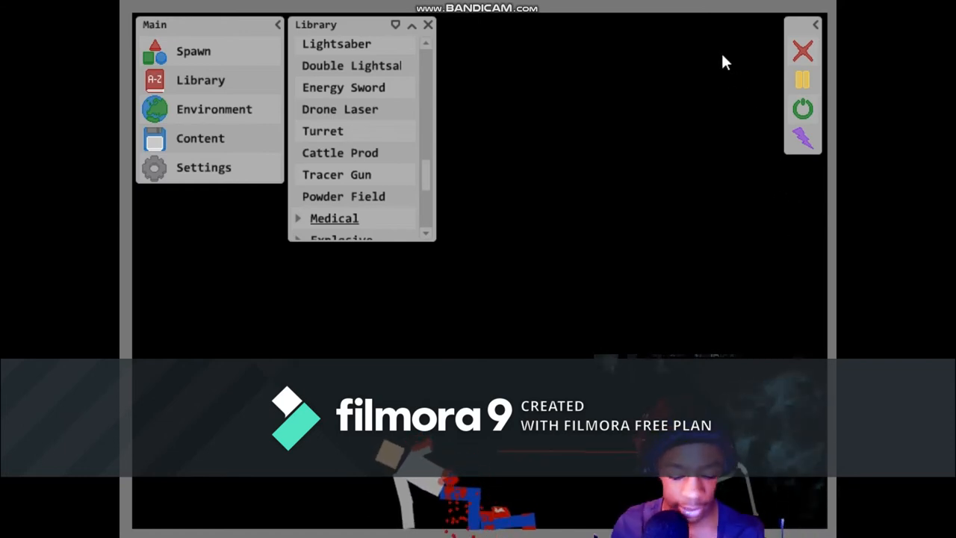
# Step: Bloody the ragdoll with the Drone Laser, then wipe the scene to a fresh unharmed doll
pyautogui.click(356, 112)
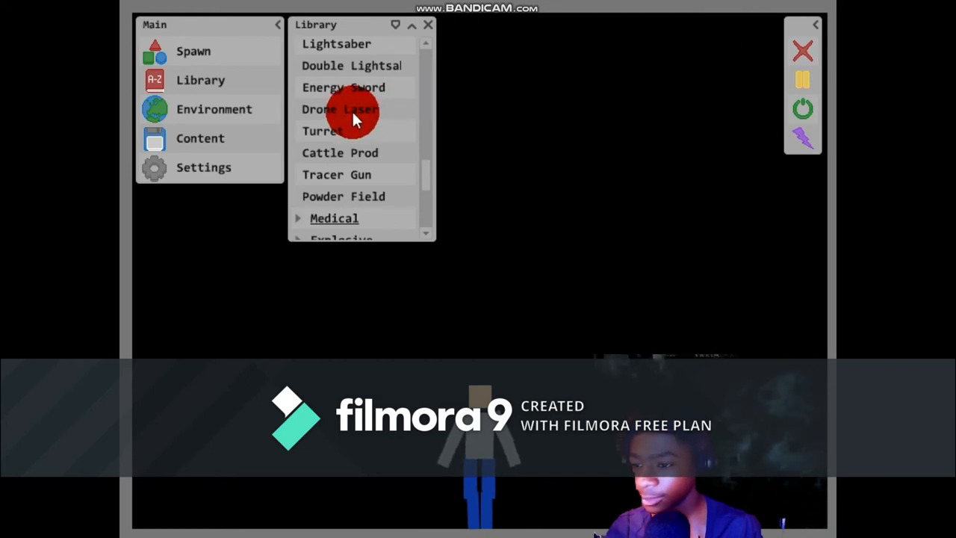
pyautogui.click(351, 109)
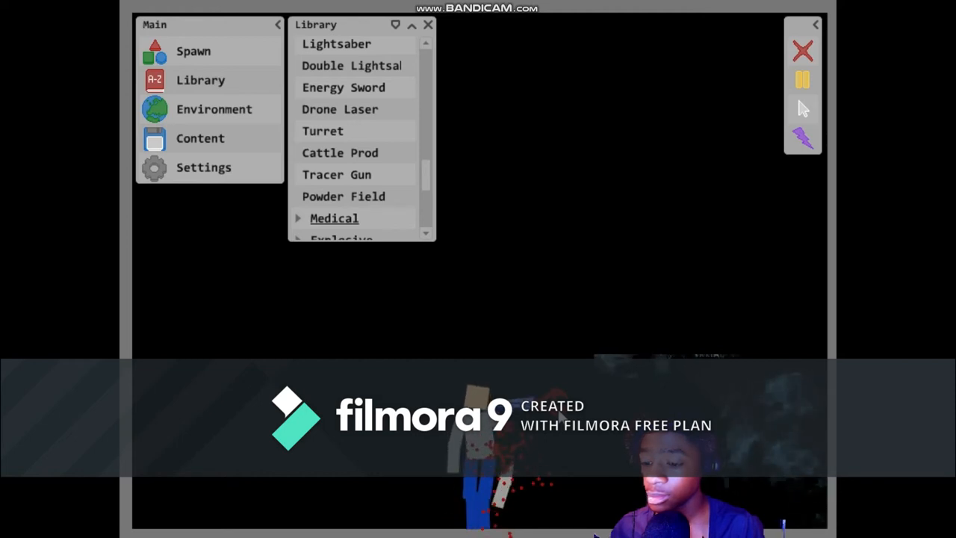
pyautogui.click(802, 51)
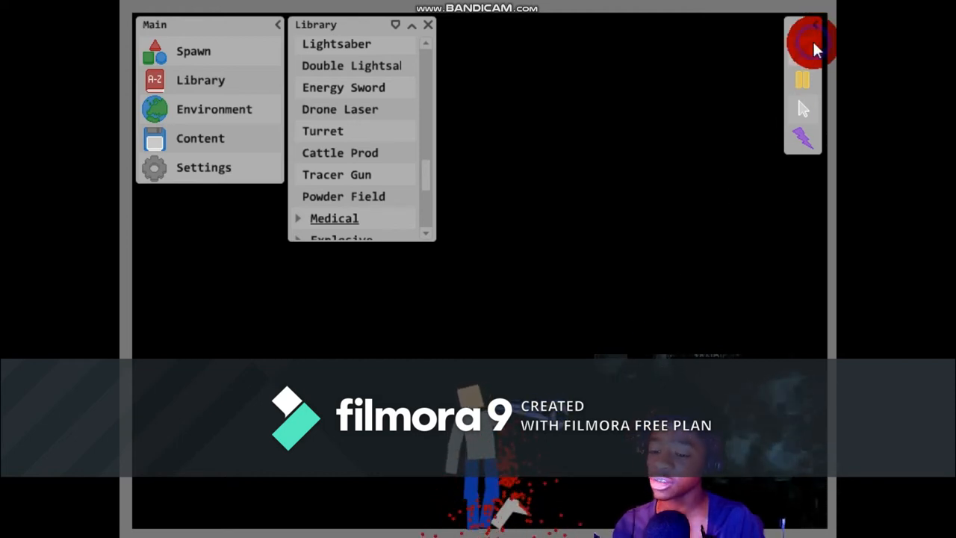
pyautogui.click(801, 44)
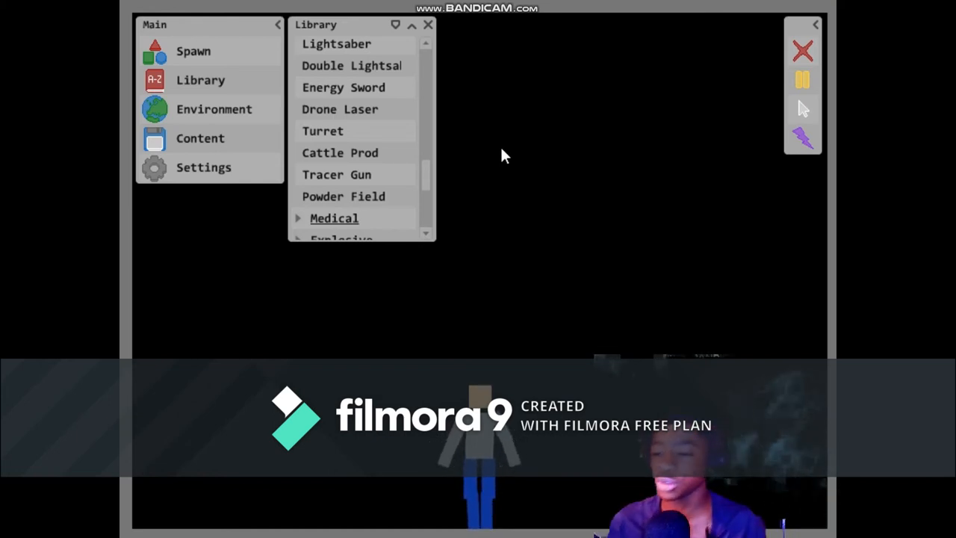
# Step: Spawn a Fan to the left of the ragdoll and show the Tools panel with Trigger
pyautogui.click(401, 66)
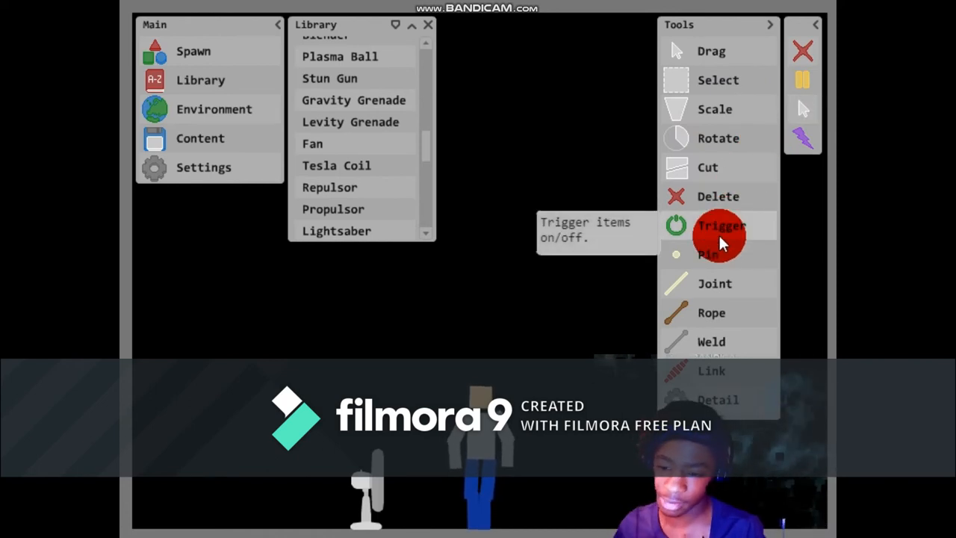
# Step: Trigger the fan on against the doll, then scroll the Library up to Force, Repel and Boost Field
pyautogui.click(720, 226)
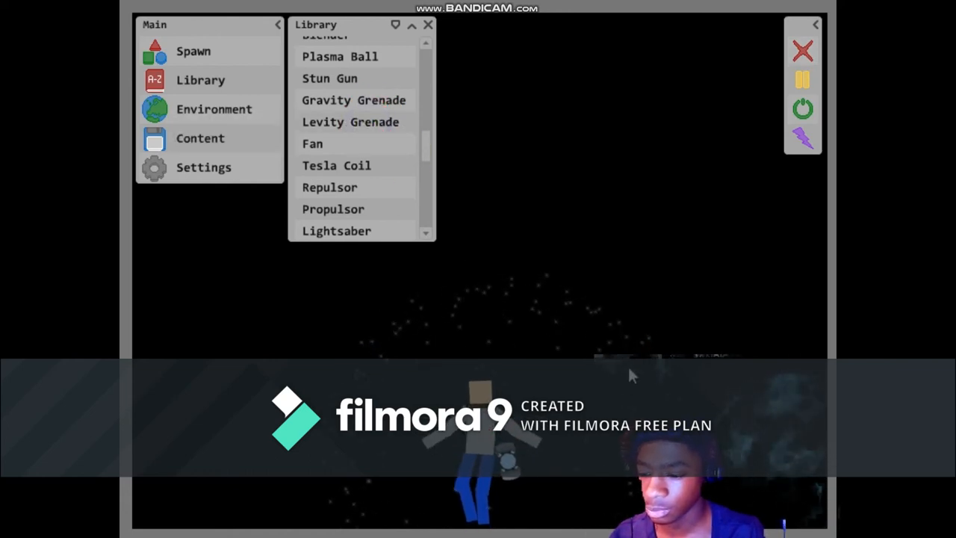
pyautogui.click(351, 176)
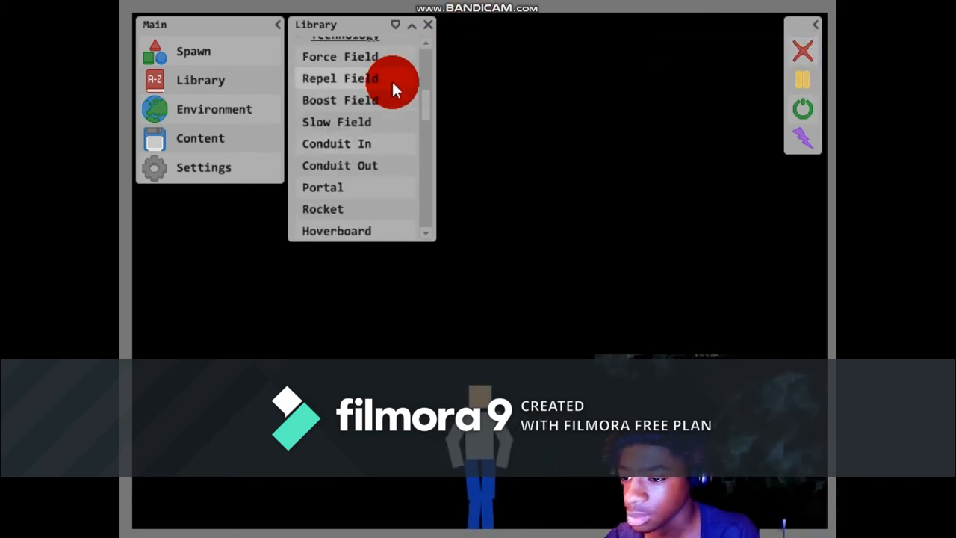
pyautogui.moveTo(387, 170)
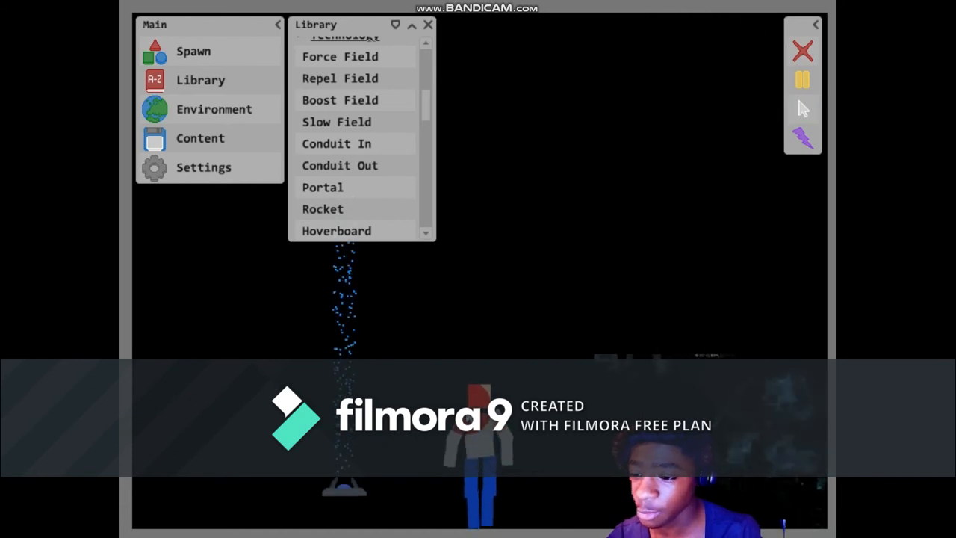
# Step: Place a Boost Field from the Library beside the ragdoll so it launches the doll rightward
pyautogui.click(323, 209)
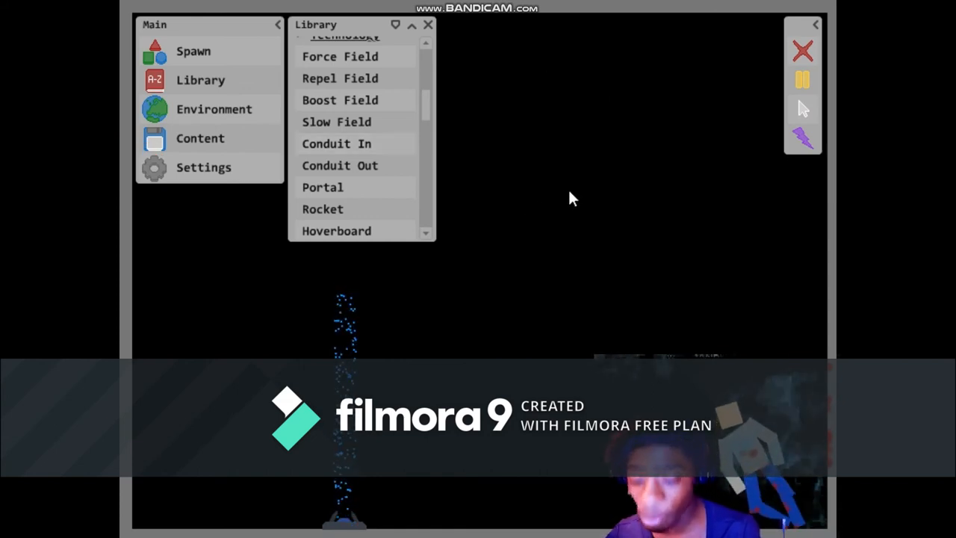
pyautogui.moveTo(611, 194)
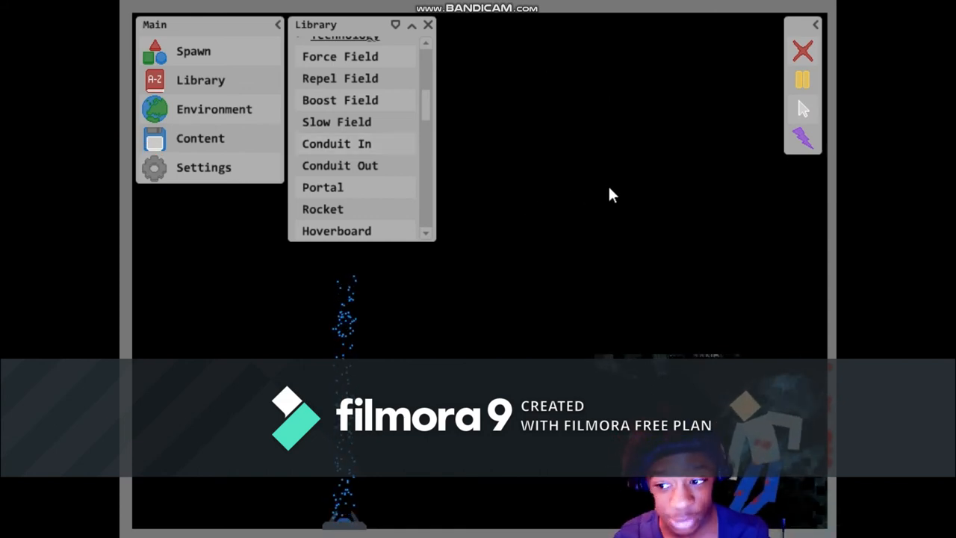